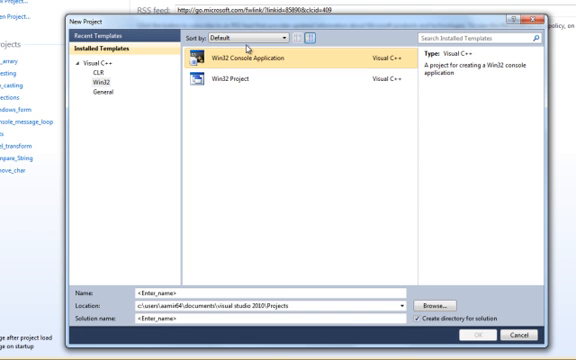
# Create a Win32 Console Application project named copyfile.
pyautogui.click(516, 334)
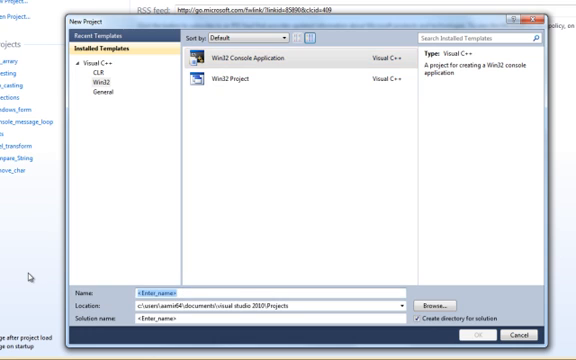
pyautogui.write('copy')
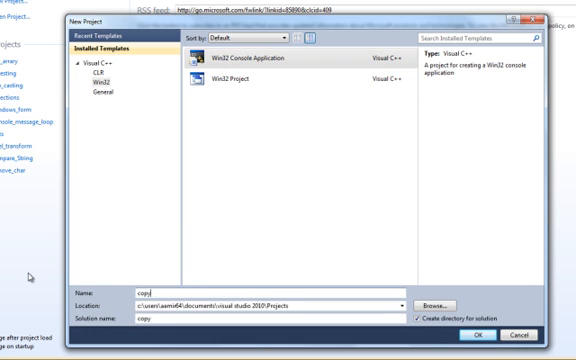
pyautogui.write('file')
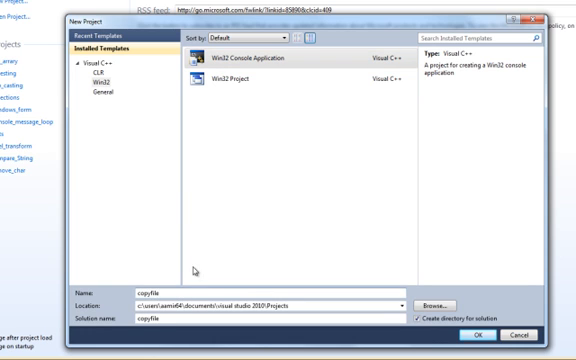
pyautogui.click(472, 336)
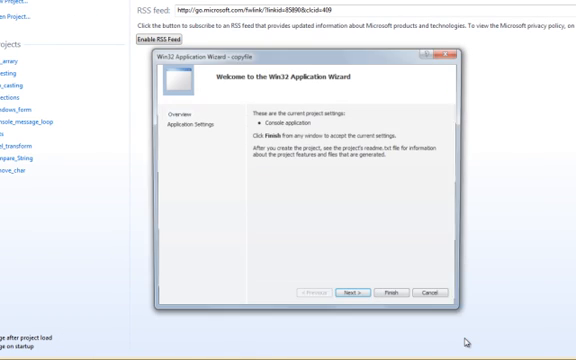
# Advance the Win32 Application Wizard to its application settings page.
pyautogui.click(350, 290)
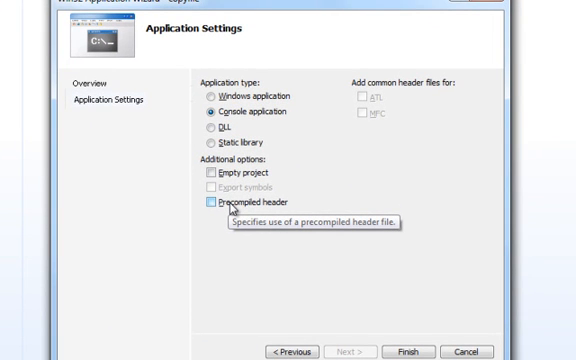
pyautogui.moveTo(230, 204)
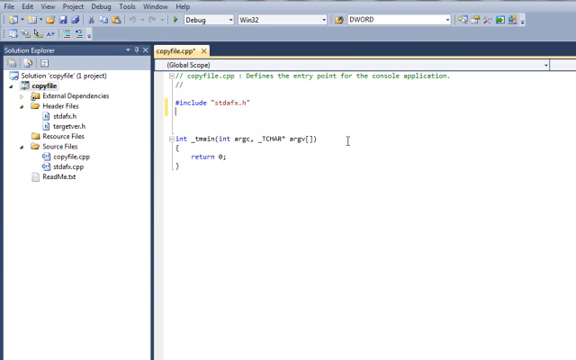
# Add #include <fstream> on the line after #include "stdafx.h".
pyautogui.write('#')
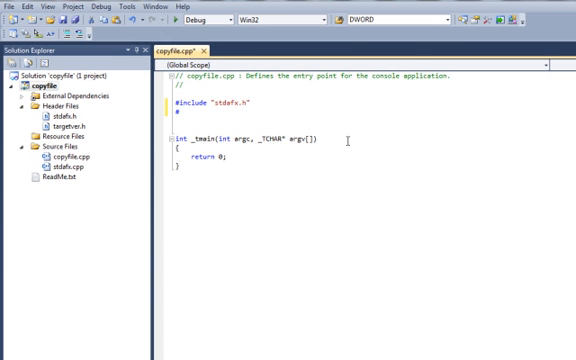
pyautogui.write('in')
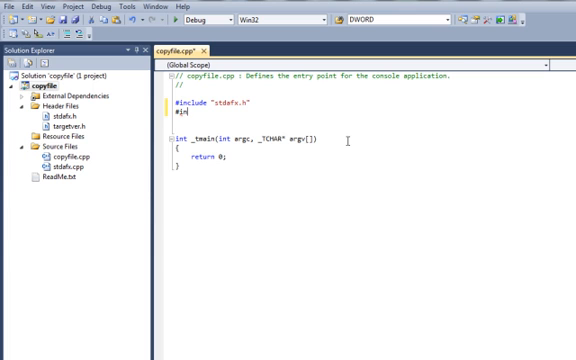
pyautogui.write('clude <fstream>')
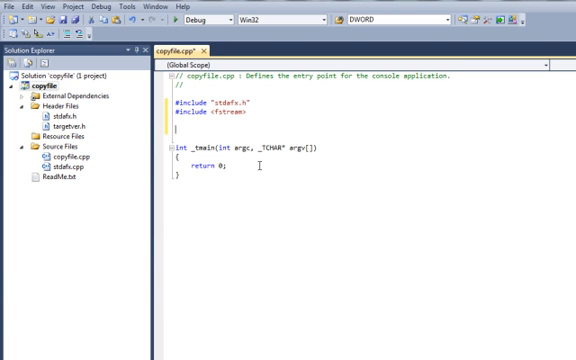
# Add a using namespace std; directive below the include lines.
pyautogui.write('using')
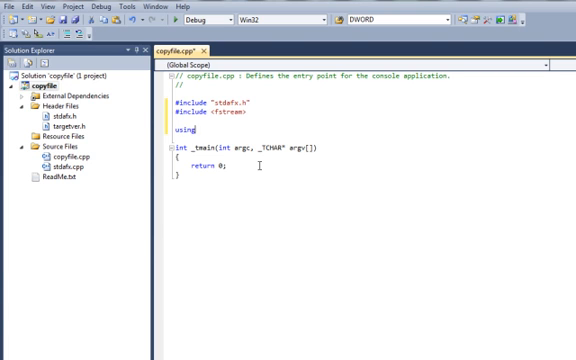
pyautogui.write('namespace str')
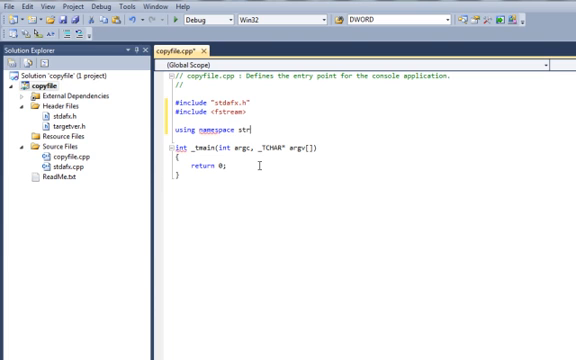
pyautogui.press('Backspace')
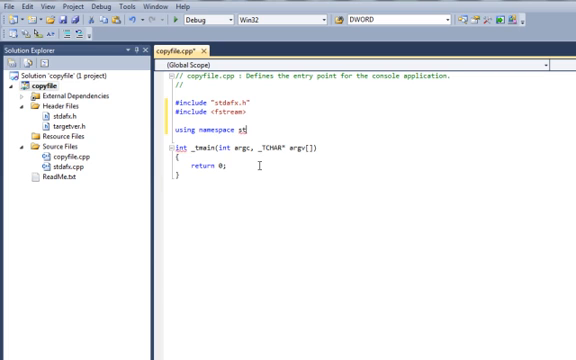
pyautogui.write('d;')
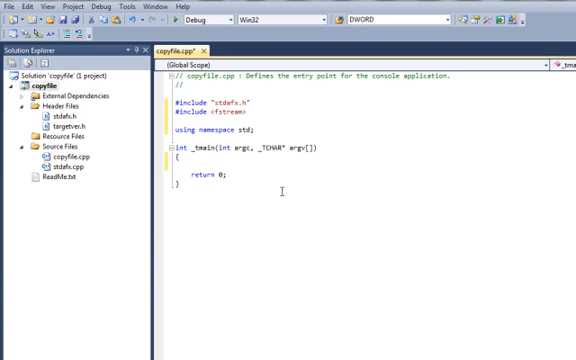
# Declare fstream reader("copied.pdf", std::ios::in | std::ios::binary) inside _tmain.
pyautogui.write('fstream')
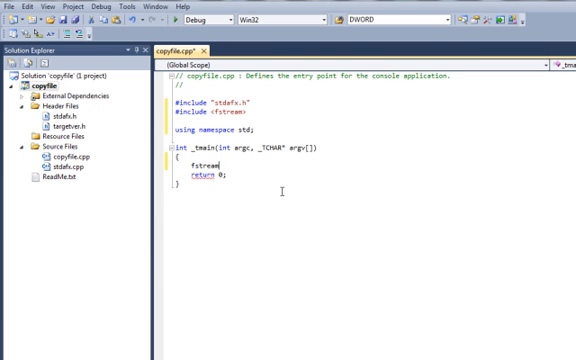
pyautogui.write('re')
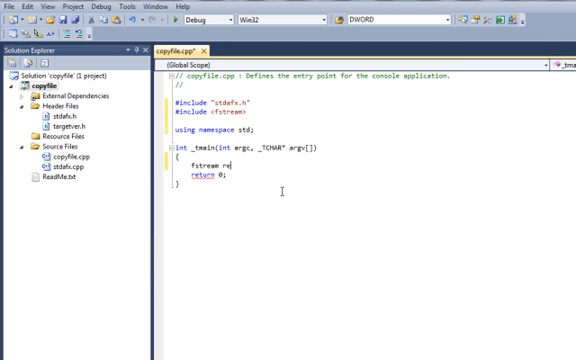
pyautogui.write('ader')
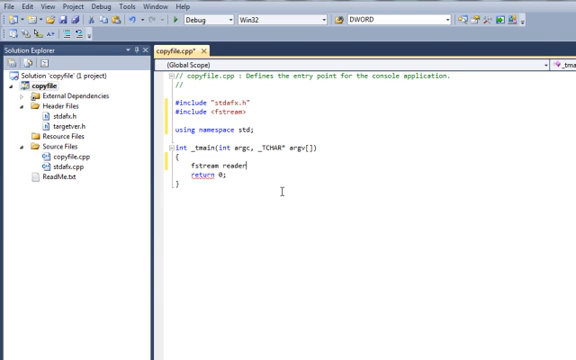
pyautogui.write('("')
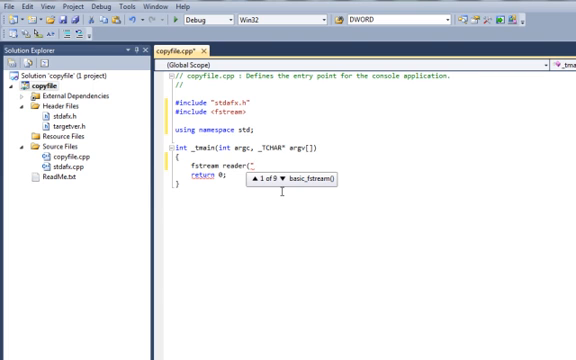
pyautogui.write('cop')
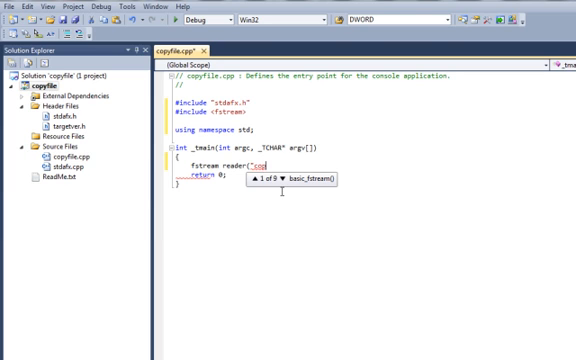
pyautogui.write('ied.pdf')
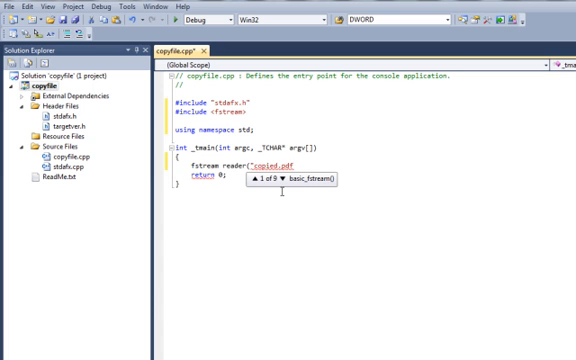
pyautogui.write(',')
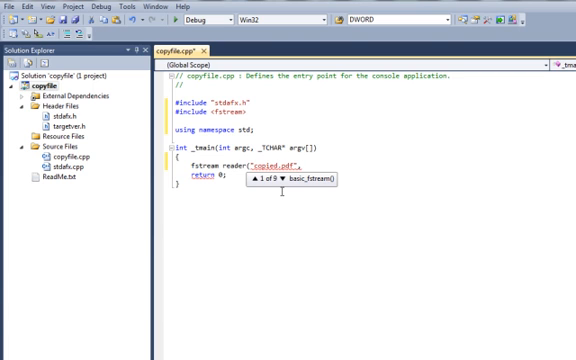
pyautogui.write(',std:')
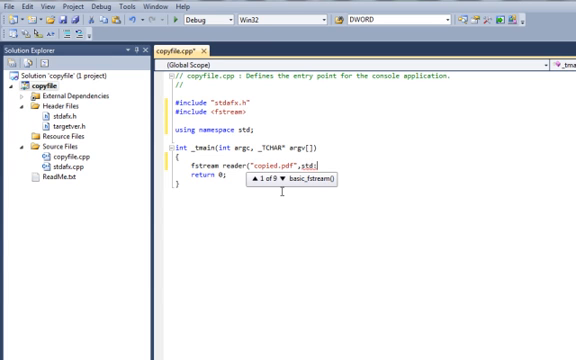
pyautogui.write('ios::in |')
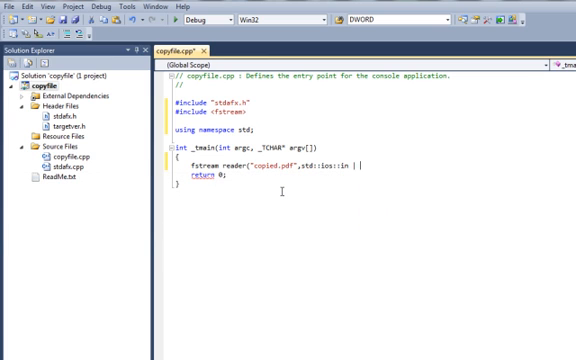
pyautogui.write('std:')
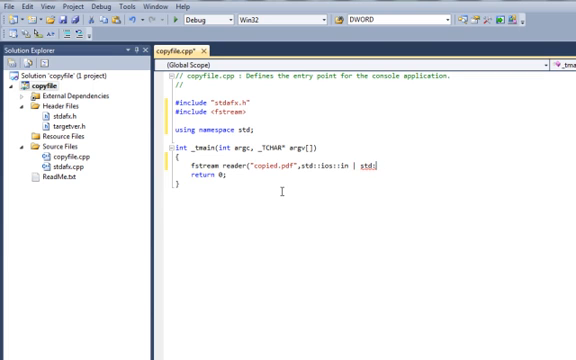
pyautogui.write('ios::binary);')
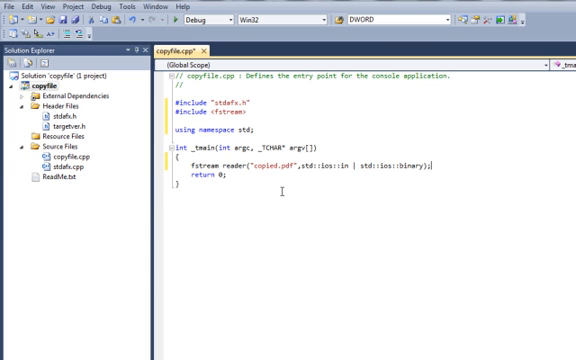
# Add an if(!reader) check that returns early when the file fails to open.
pyautogui.write('if')
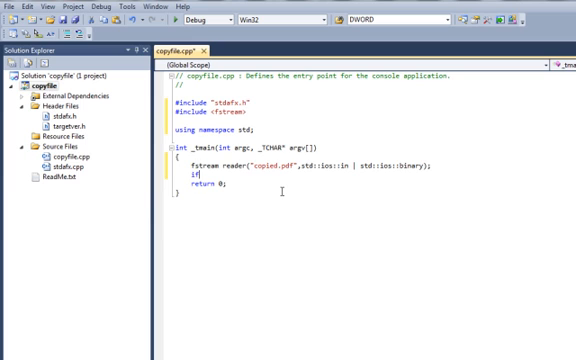
pyautogui.write('(')
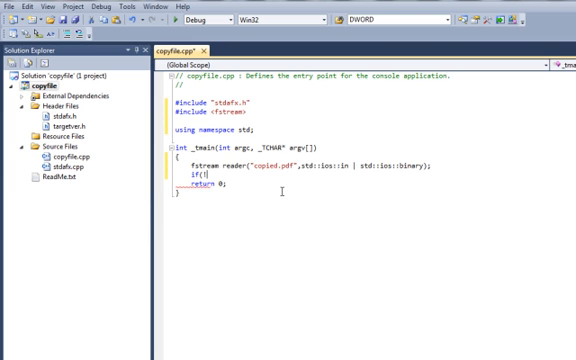
pyautogui.write('reader) retrun;')
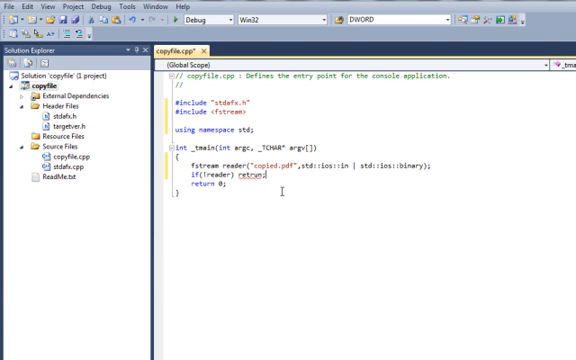
pyautogui.press('BackSpace')
pyautogui.write('u')
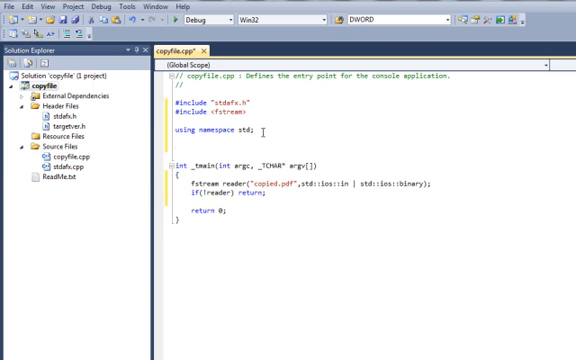
# Define a BLOCK macro of 64 below the includes.
pyautogui.write('#define _')
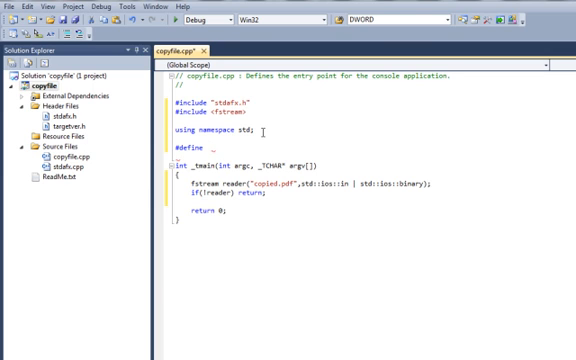
pyautogui.write('BLOCK')
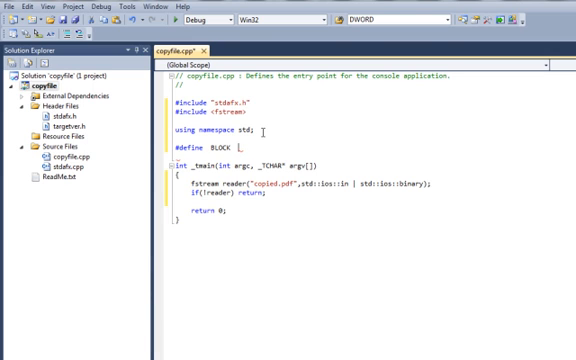
pyautogui.write('64;')
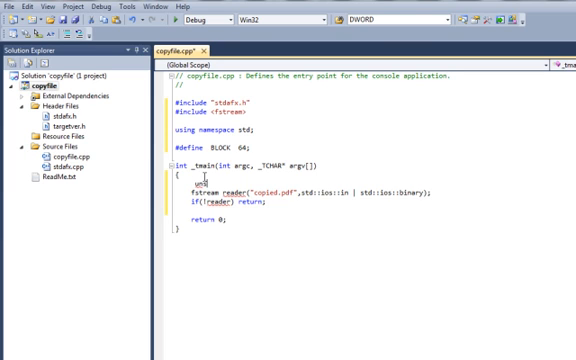
# Declare unsigned char myarray[BLOCK] above the fstream reader line.
pyautogui.write('unsigned cha')
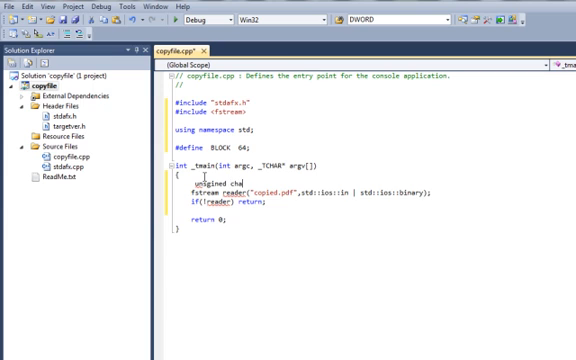
pyautogui.write('char')
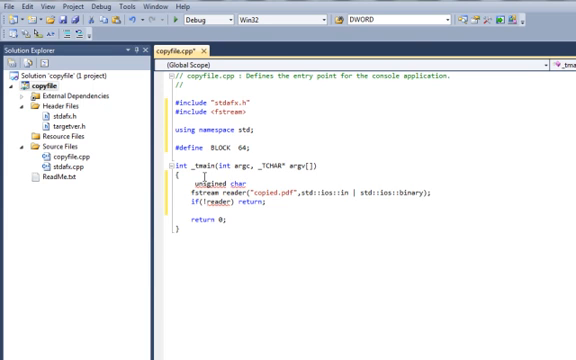
pyautogui.write('myarray[BLOCK')
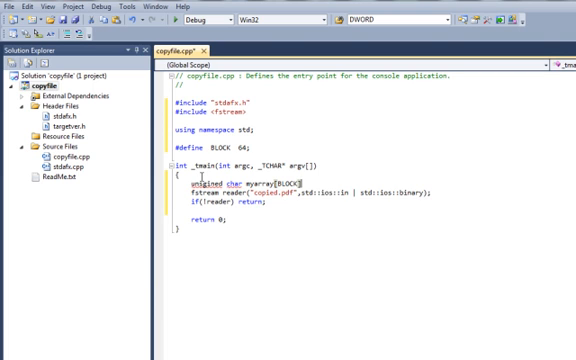
pyautogui.click(314, 240)
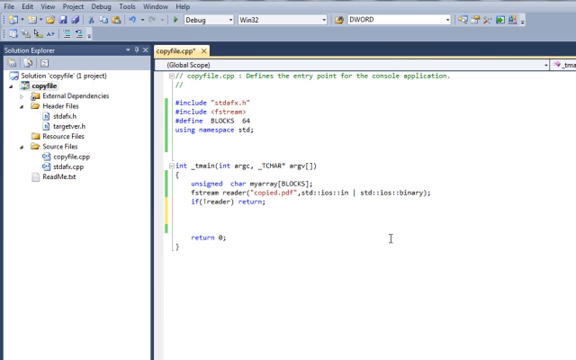
# Declare fstream writer("copied.pdf", std::ios::out | std::ios::binary) under the reader check.
pyautogui.write('fstream')
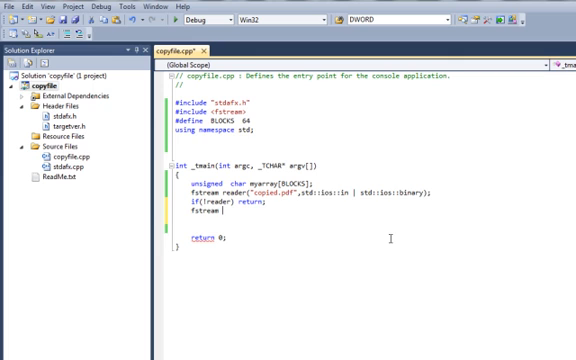
pyautogui.write('writer.')
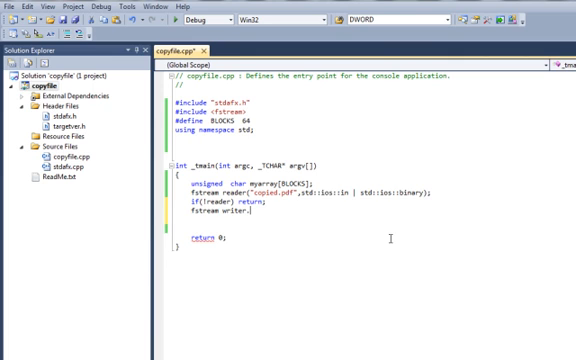
pyautogui.press('Backspace')
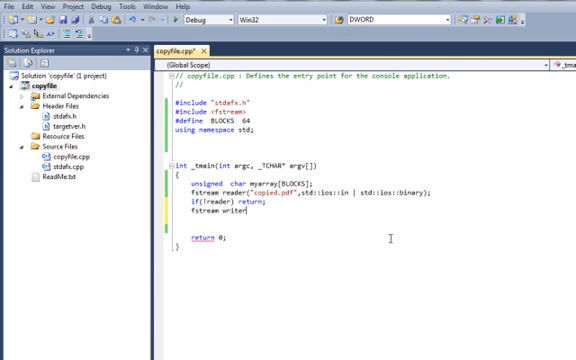
pyautogui.write('("')
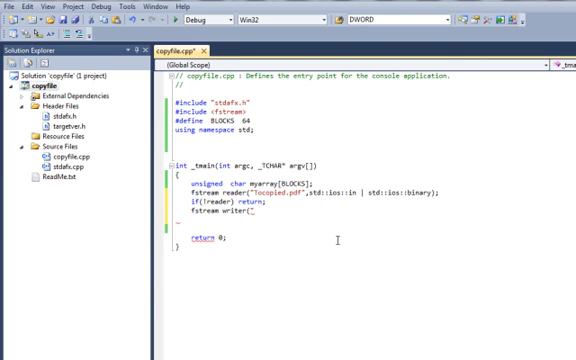
pyautogui.write('copie')
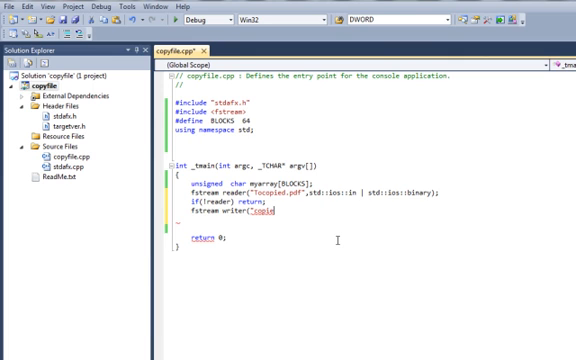
pyautogui.write('.pdf')
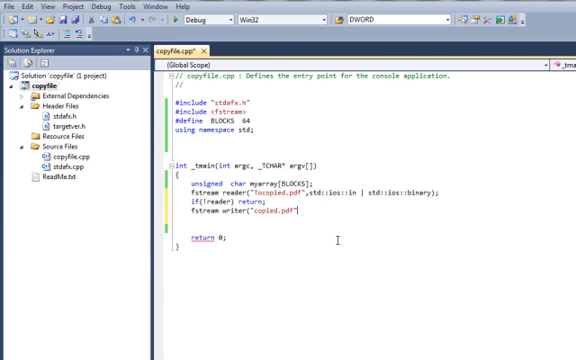
pyautogui.doubleClick(370, 190)
pyautogui.write(',std::ios::| std::ios::binary')
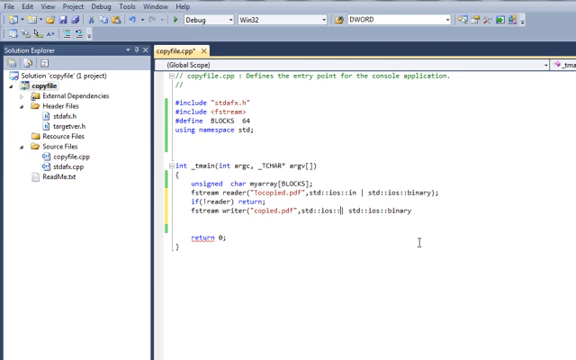
pyautogui.write('out')
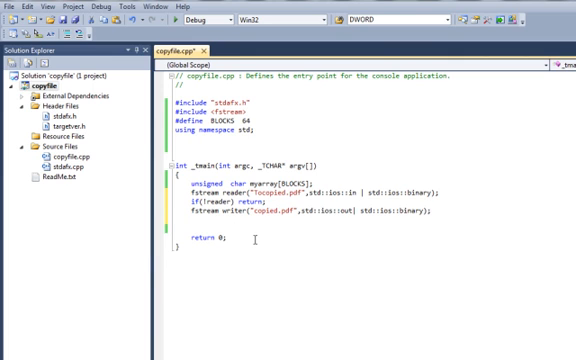
# Add if(!writer) return 2; after the writer declaration.
pyautogui.write('if(!writer')
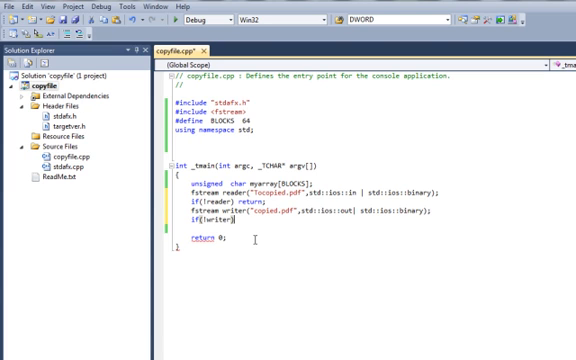
pyautogui.write('return')
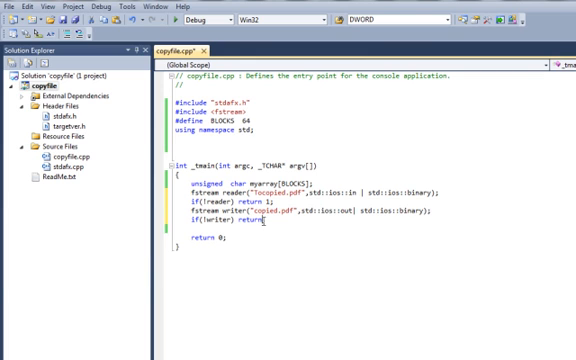
pyautogui.write('2;')
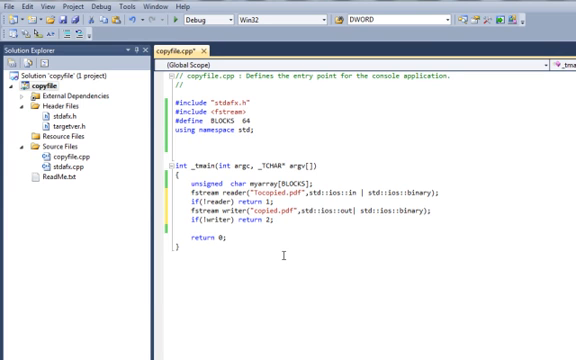
# Write while(!reader.eof()) with braces and begin reader.read( inside it.
pyautogui.write('while(!')
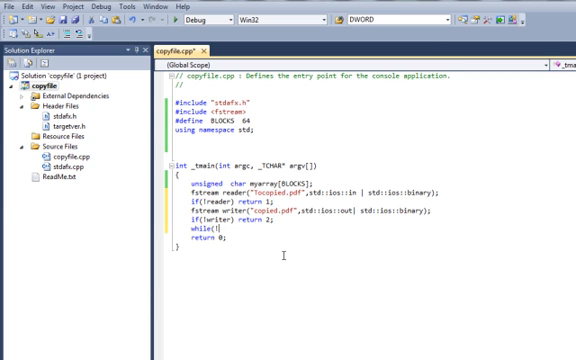
pyautogui.write('.eof())')
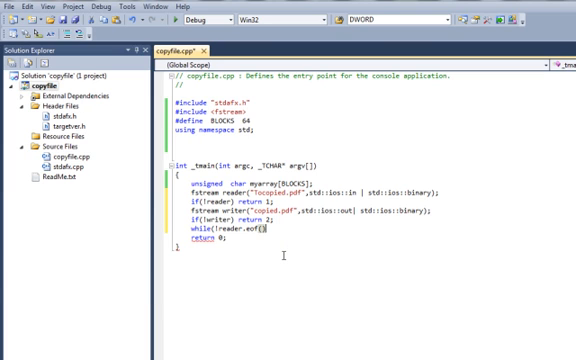
pyautogui.press('enter')
pyautogui.write('{')
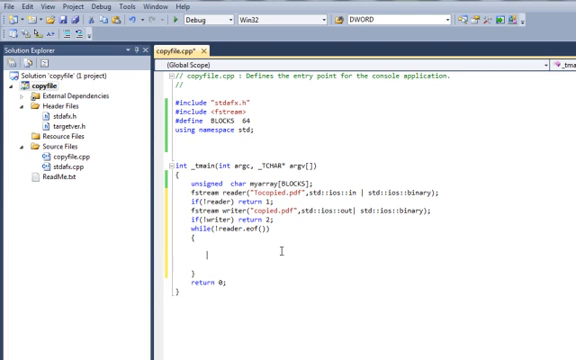
pyautogui.write('reader.read')
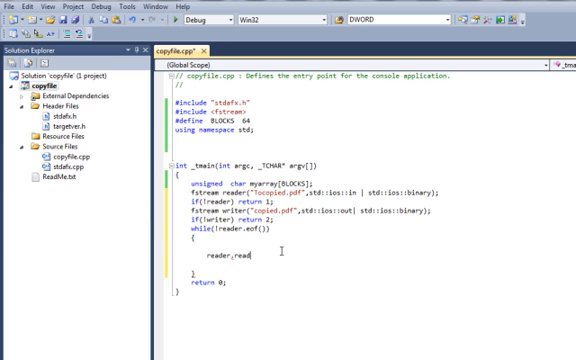
pyautogui.write('(')
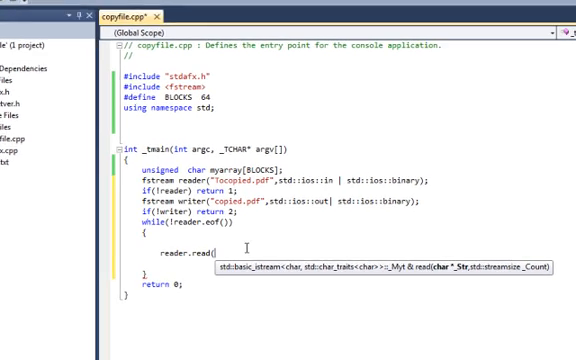
# Complete the call as reader.read((char *) myarray, BLOCKS); inside the loop.
pyautogui.scroll(-3)
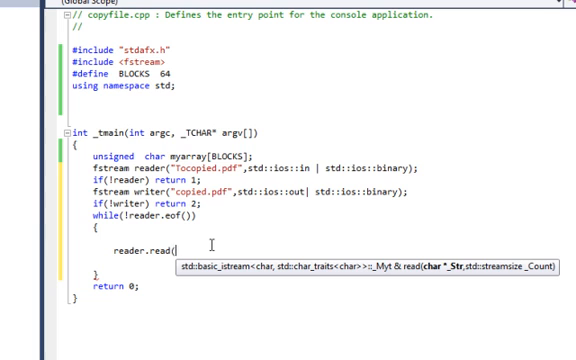
pyautogui.write('c')
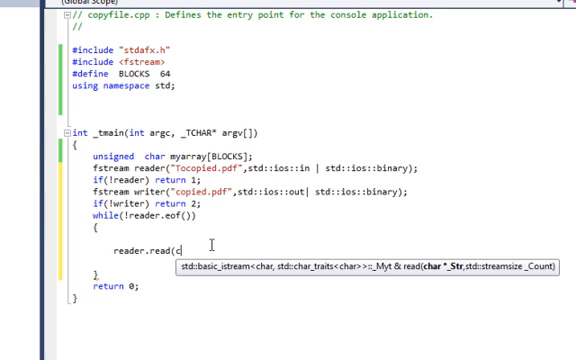
pyautogui.write('char *)')
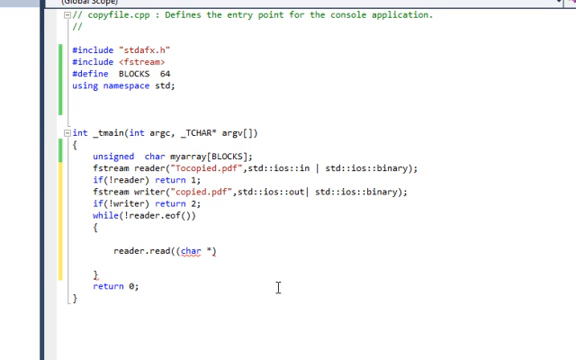
pyautogui.write('myarray,')
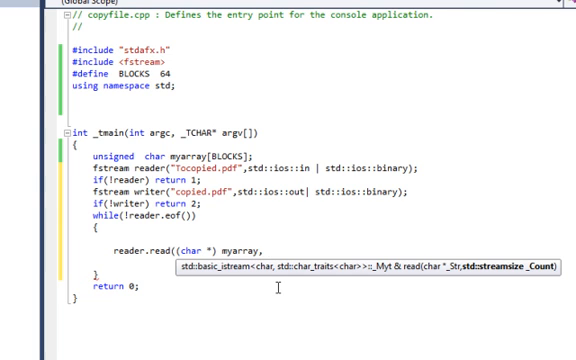
pyautogui.write('BLOCKS)')
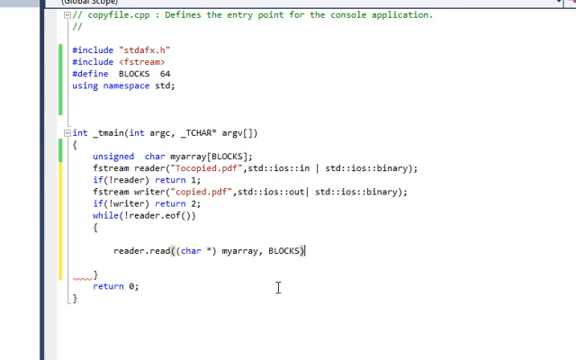
pyautogui.write(';')
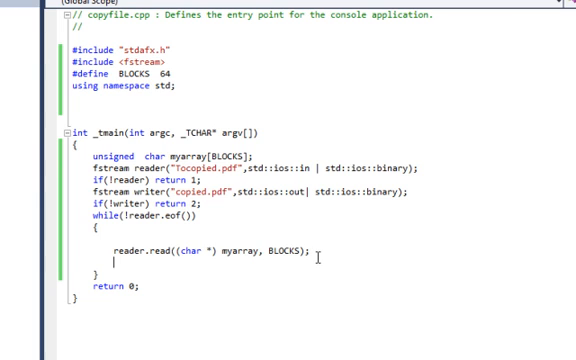
# Add writer.write((char *)myarray, BLOCKS); after the read inside the while loop.
pyautogui.write('writer.')
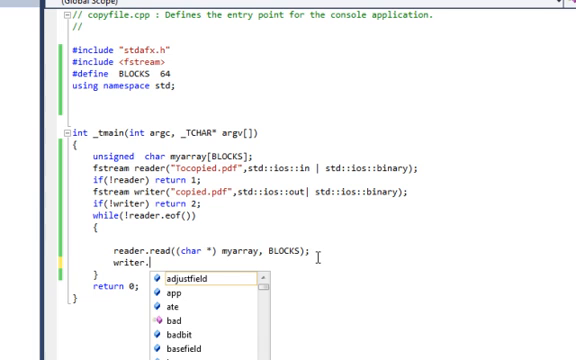
pyautogui.write('write((char *)myarray, BLOCKS);')
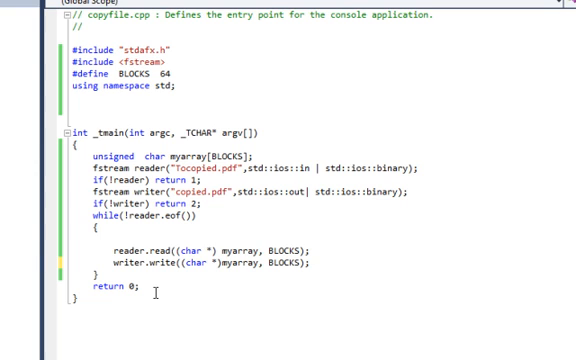
pyautogui.click(308, 264)
pyautogui.write('w')
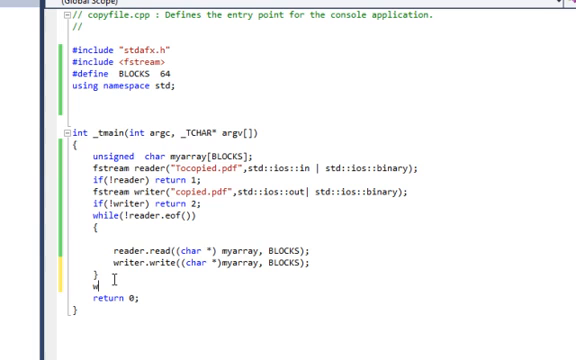
# After the loop call reader.close(); then writer.flush(); on its own line.
pyautogui.write('reade')
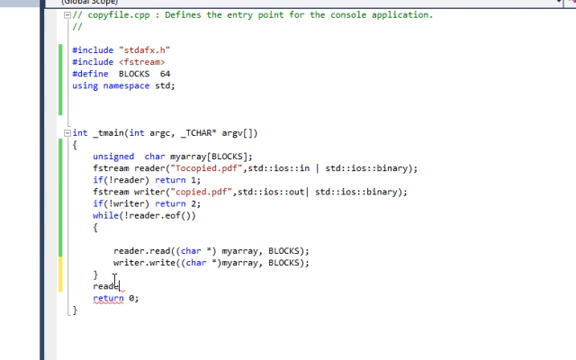
pyautogui.write('.close')
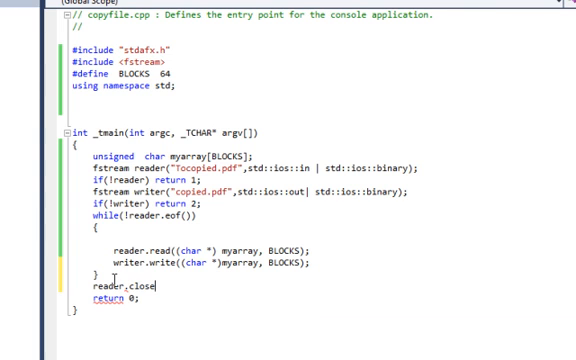
pyautogui.write('();')
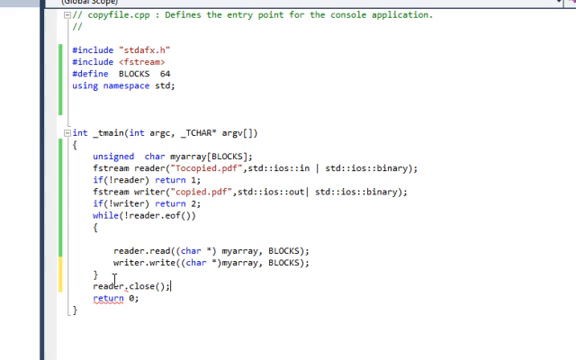
pyautogui.press('enter')
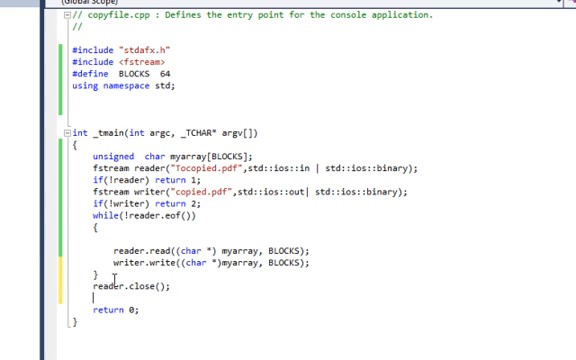
pyautogui.write('writ')
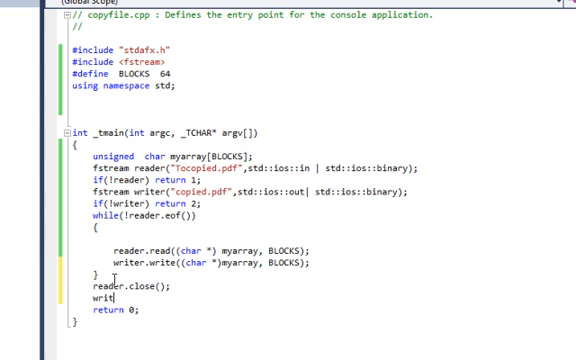
pyautogui.write('er')
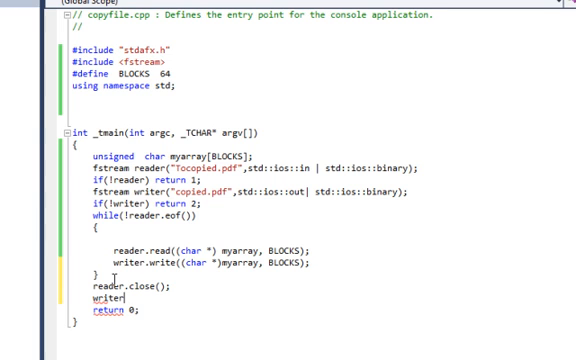
pyautogui.write('.flush();')
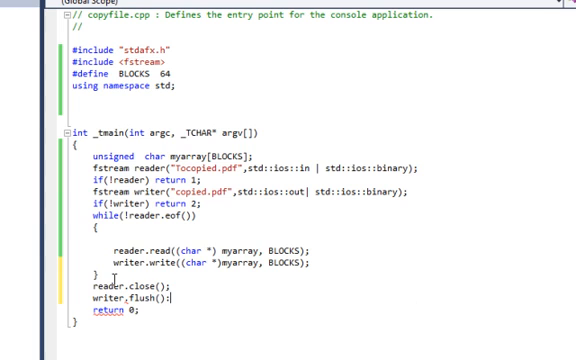
pyautogui.press('enter')
pyautogui.write('#in')
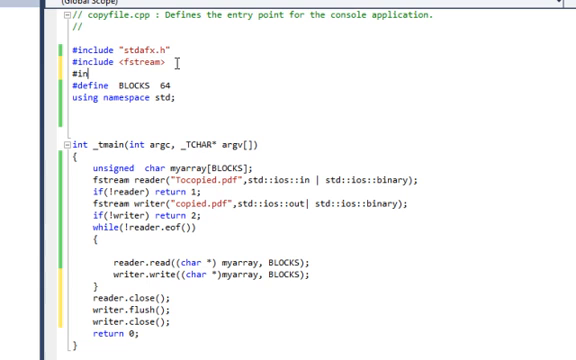
# Include <iostream> and print "File written successfully " with cout and endl before return 0.
pyautogui.write('clude')
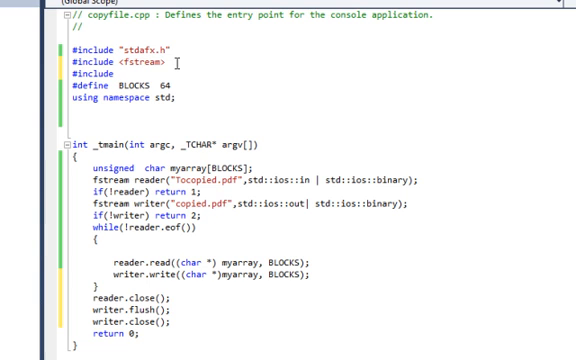
pyautogui.write('iostream>')
pyautogui.write('cout << "_')
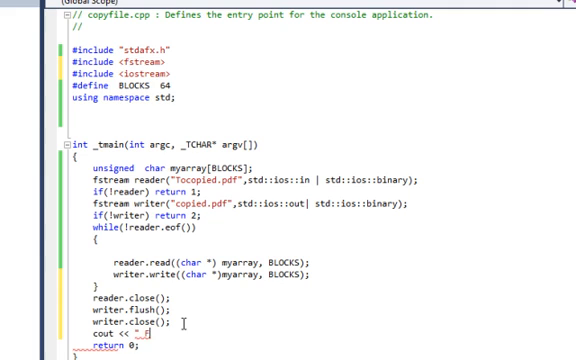
pyautogui.write('File w')
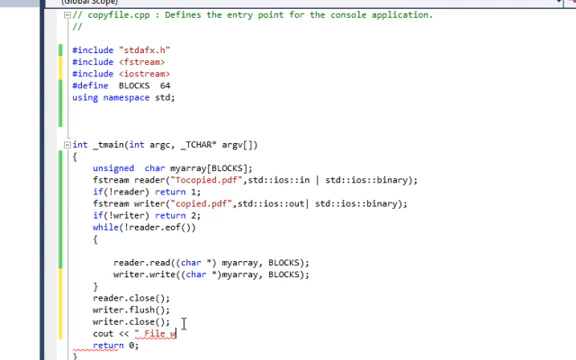
pyautogui.write('ritten')
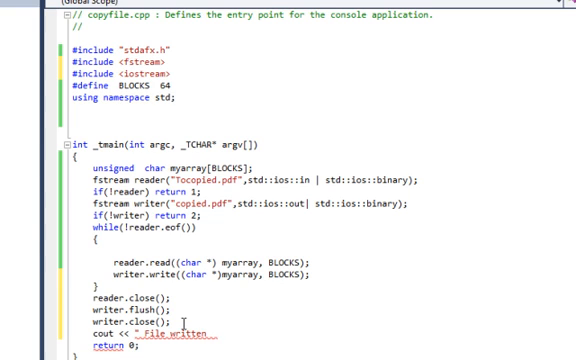
pyautogui.write('suc')
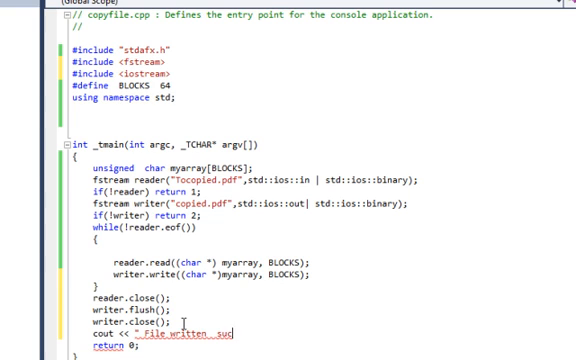
pyautogui.write('cessfully')
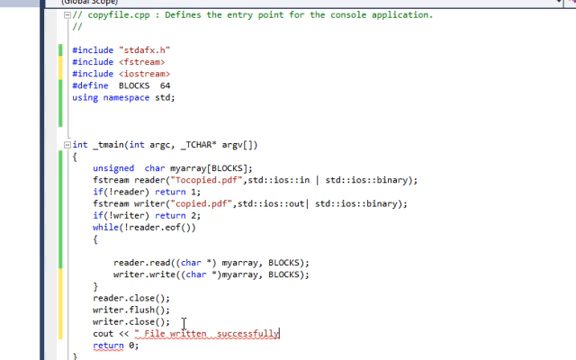
pyautogui.write('"')
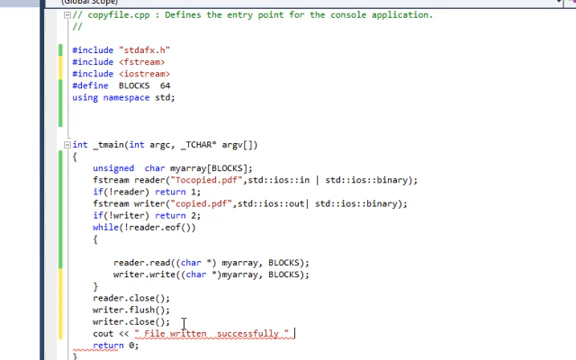
pyautogui.write('<< endl;')
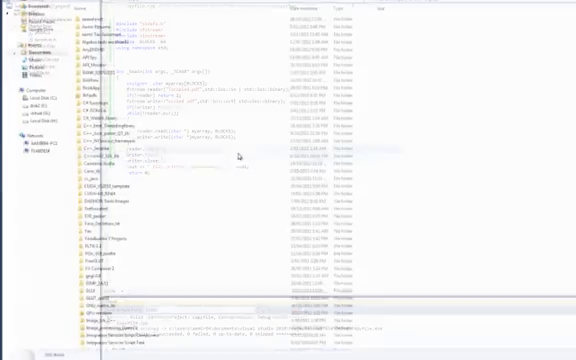
# Paste the source PDF into the project's Debug folder beside the built copyfile program.
pyautogui.scroll(-3)
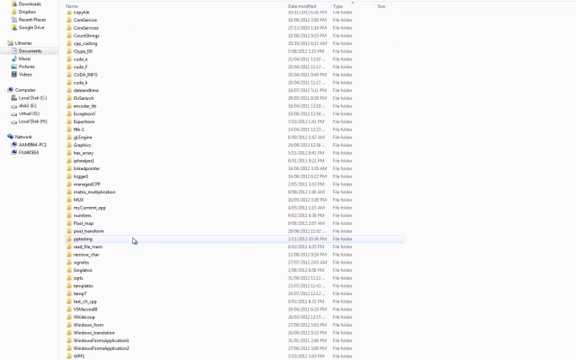
pyautogui.scroll(3)
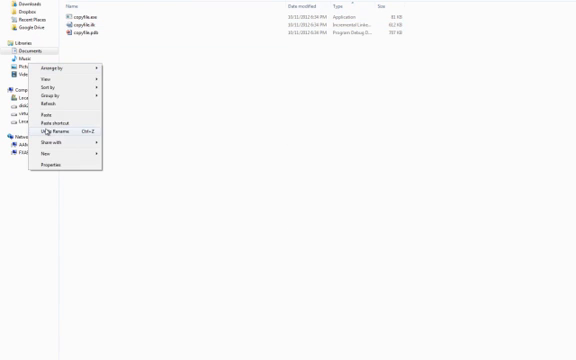
pyautogui.click(44, 124)
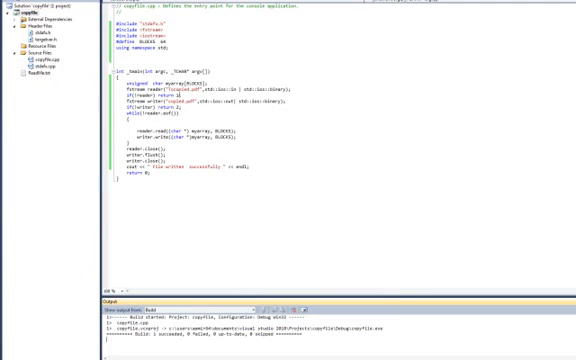
# Build the copyfile solution so the Output window reports 1 succeeded, 0 failed.
pyautogui.doubleClick(184, 92)
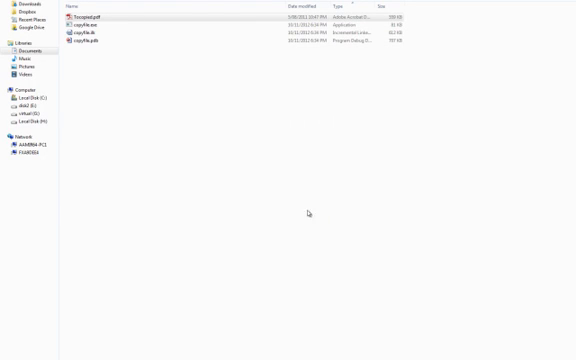
pyautogui.moveTo(152, 118)
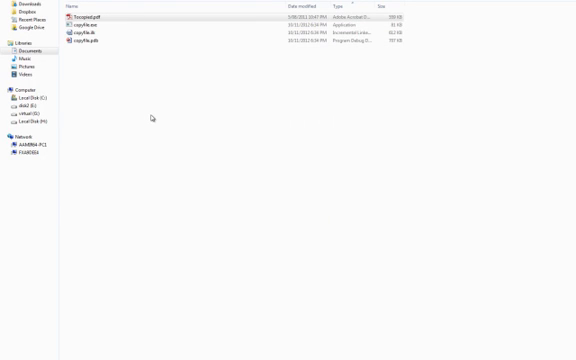
pyautogui.moveTo(110, 60)
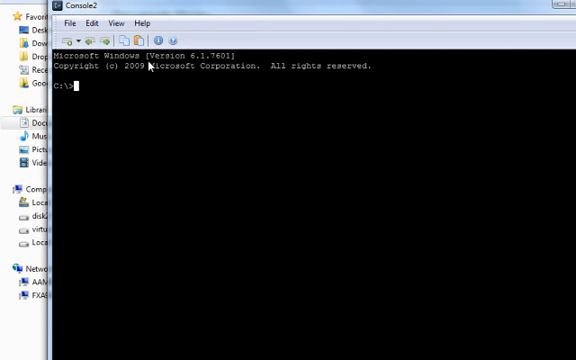
# Change the console into the copyFile Debug folder and list its files.
pyautogui.click(72, 24)
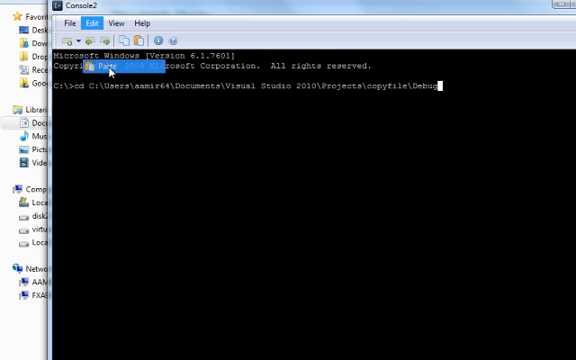
pyautogui.press('Return')
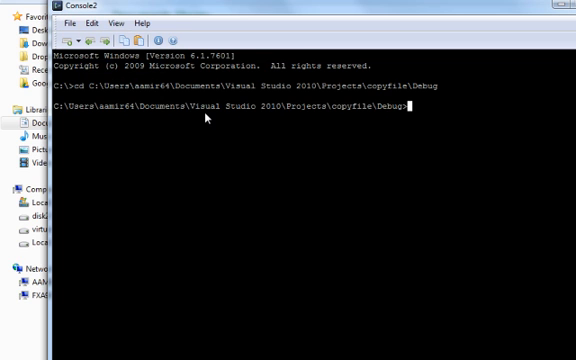
pyautogui.press('Return')
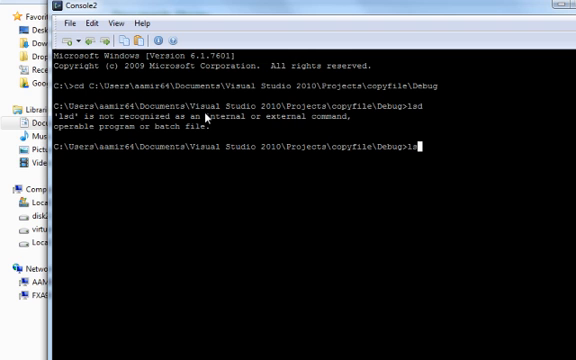
pyautogui.press('Return')
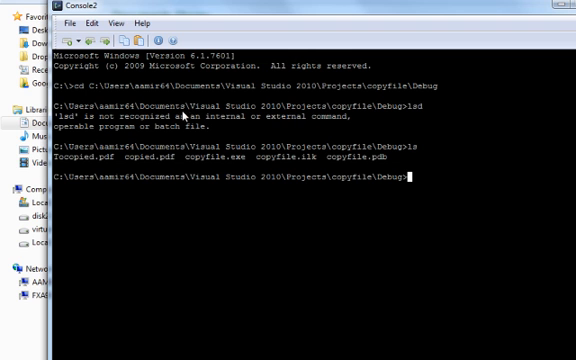
pyautogui.moveTo(208, 198)
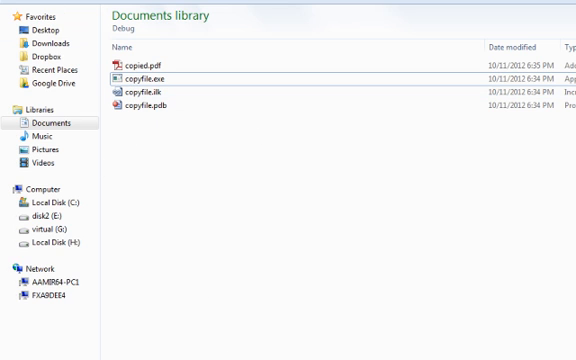
# Select copied.pdf in the Debug folder and bring up its context actions.
pyautogui.click(156, 62)
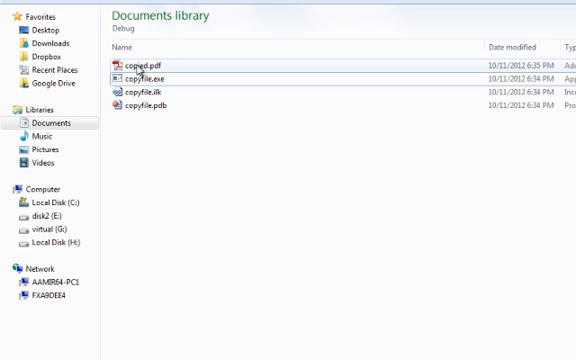
pyautogui.click(144, 64)
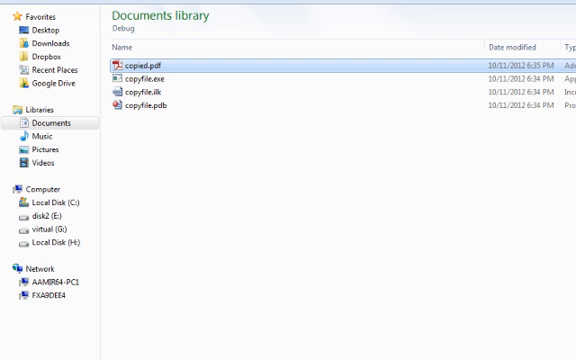
pyautogui.moveTo(410, 332)
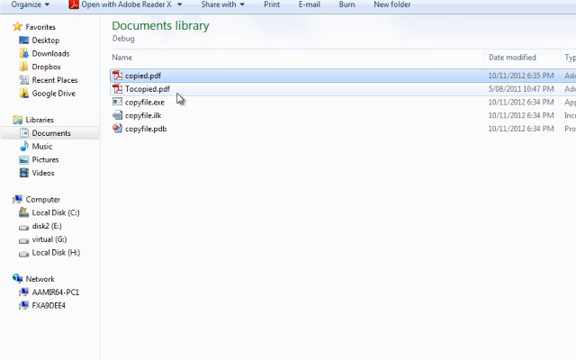
pyautogui.rightClick(156, 76)
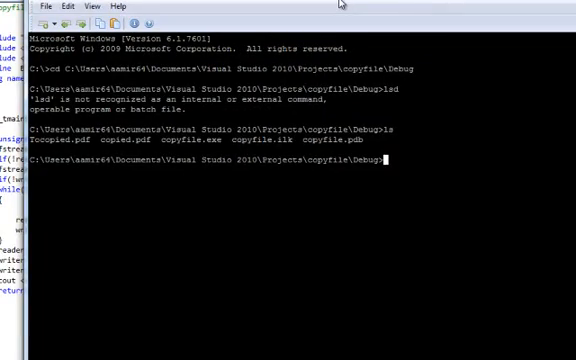
# Run copyfile at the Debug prompt to produce copied.pdf.
pyautogui.write('copy')
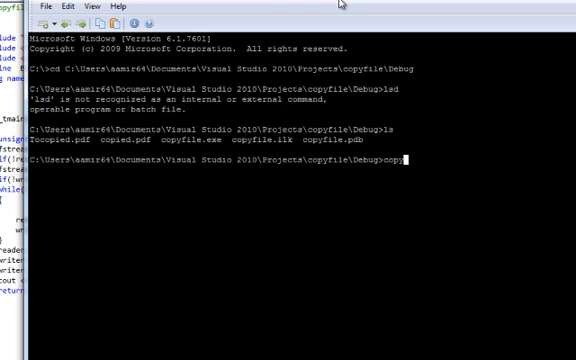
pyautogui.press('Return')
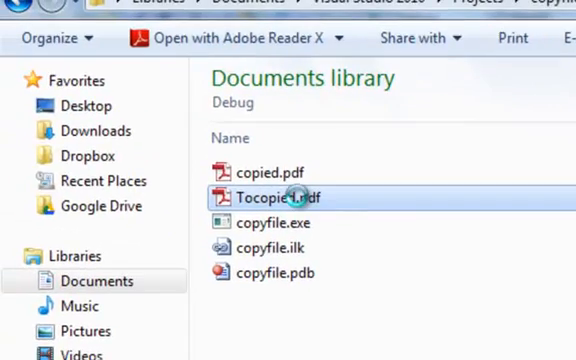
# Open the copied PDF in Adobe Reader and page forward to check its contents.
pyautogui.doubleClick(264, 196)
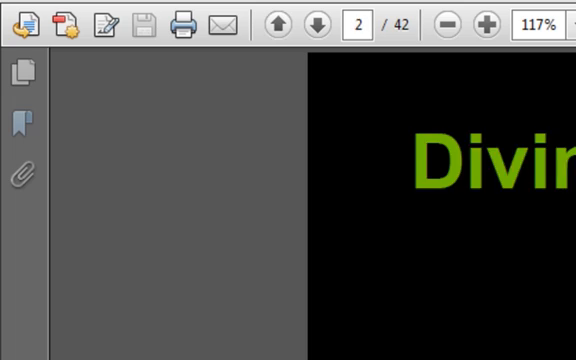
pyautogui.click(316, 22)
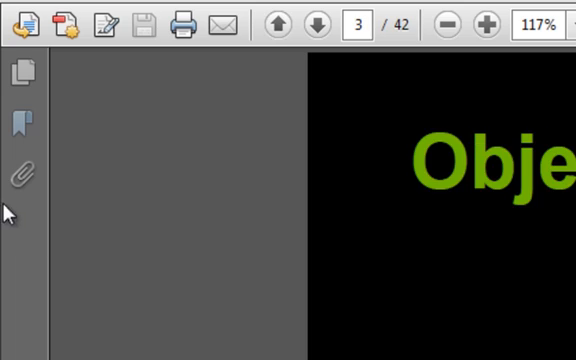